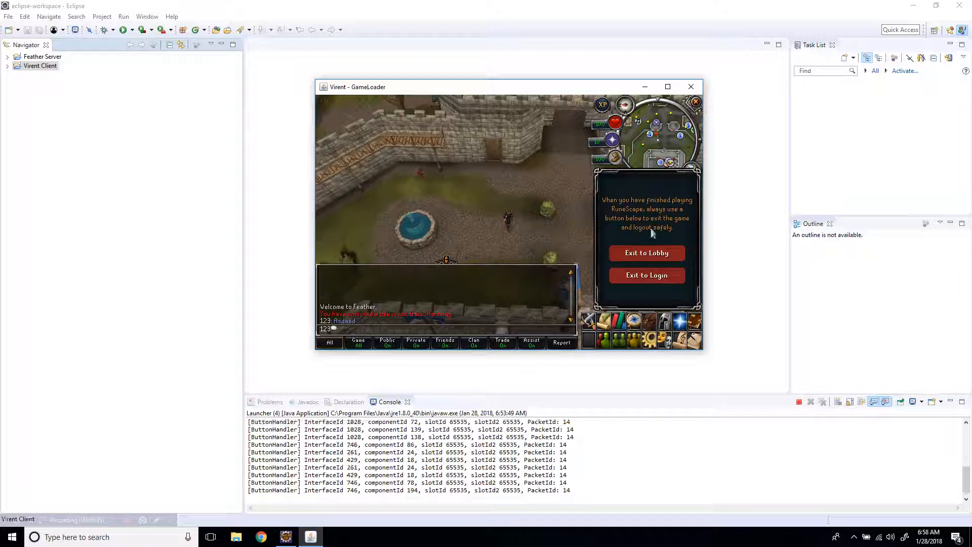
# Close the running game client window
pyautogui.click(646, 275)
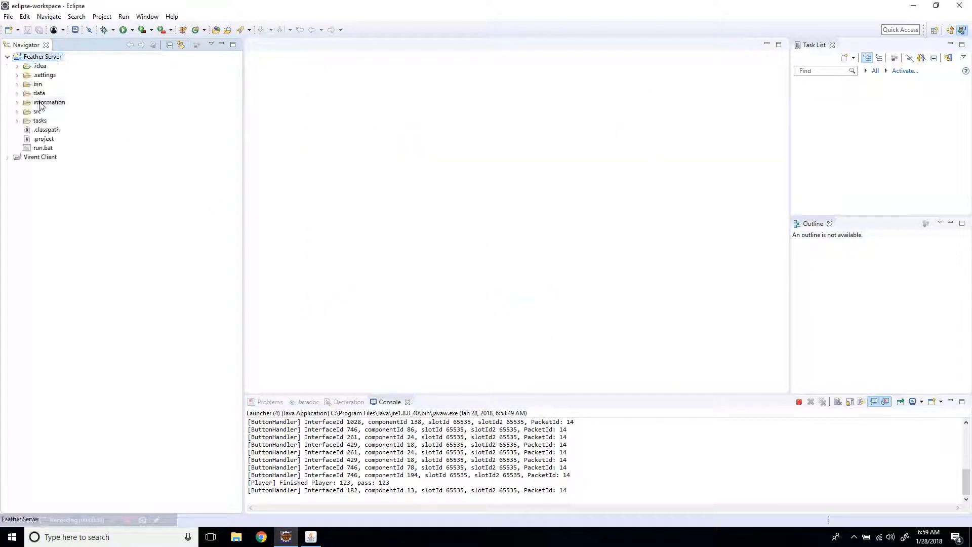
# Expand src > com > feather > game > player and open Player.java
pyautogui.click(29, 112)
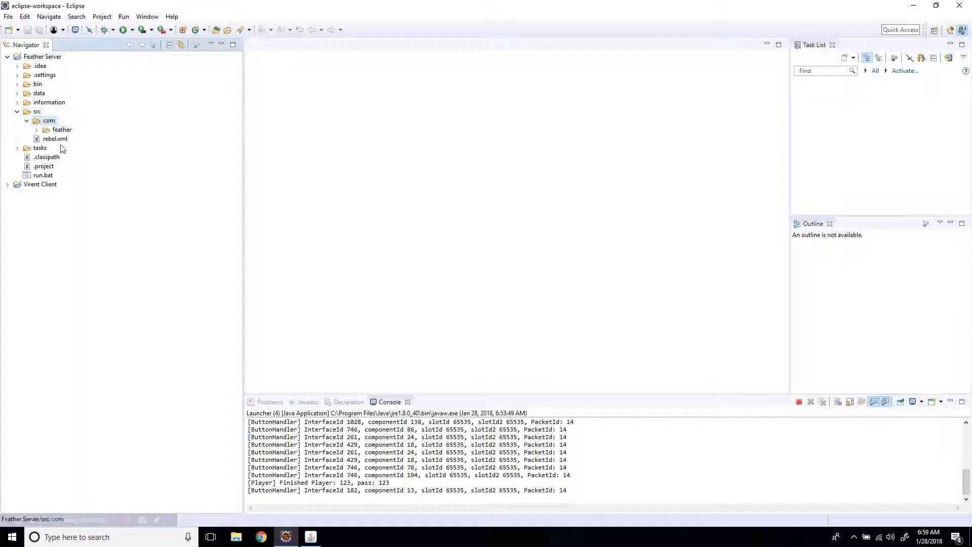
pyautogui.click(36, 129)
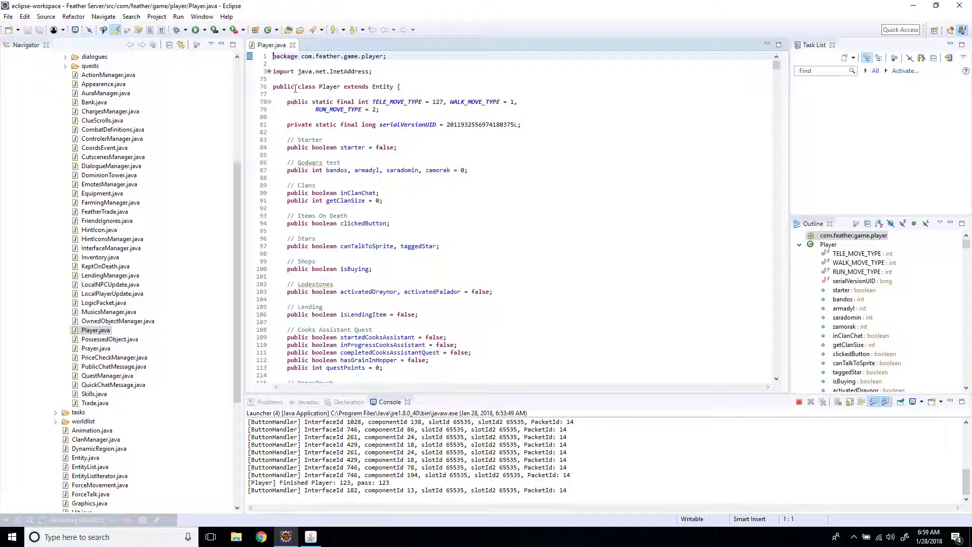
# Scroll Player.java down to the transient manager fields before searching for "cyber"
pyautogui.scroll(-3)
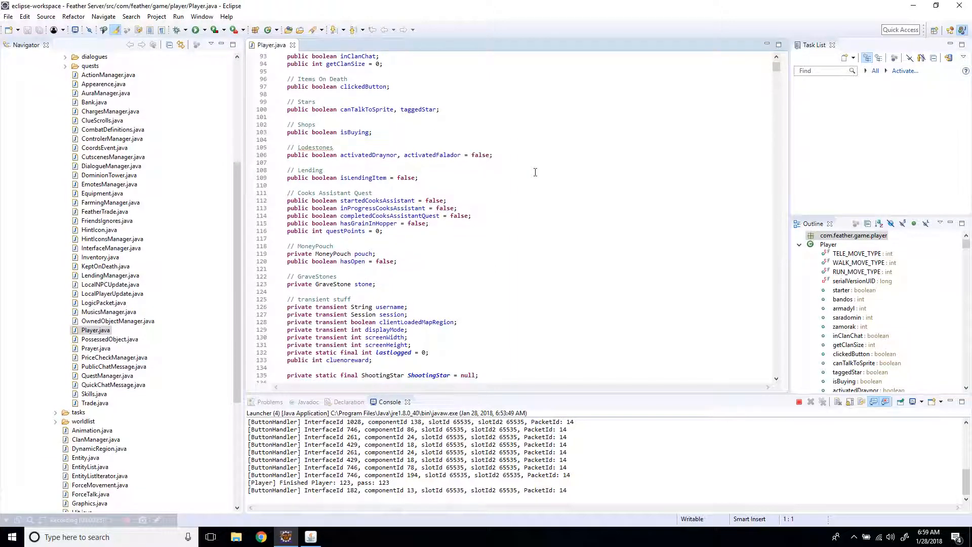
pyautogui.scroll(-3)
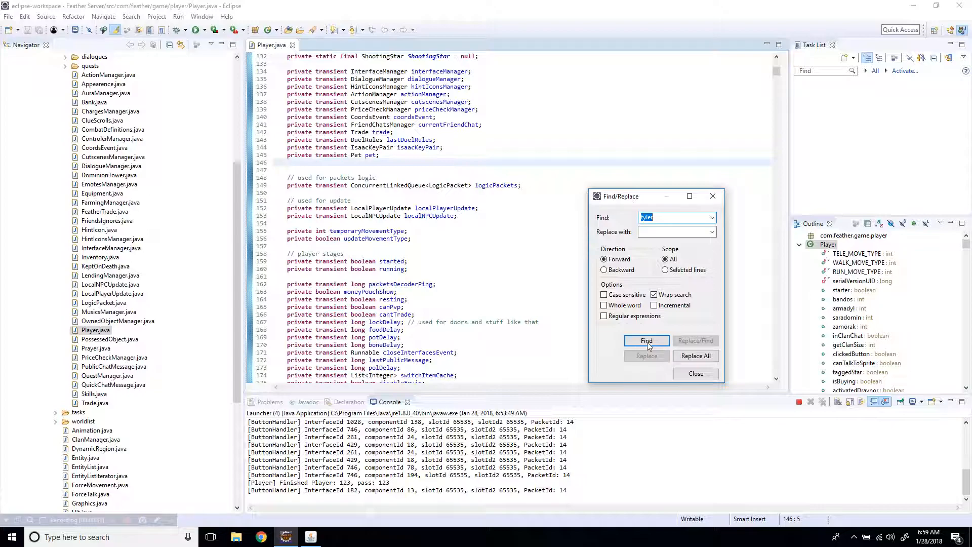
# Replace the hard-coded username "mod tyler" in the rights check with 123
pyautogui.click(646, 340)
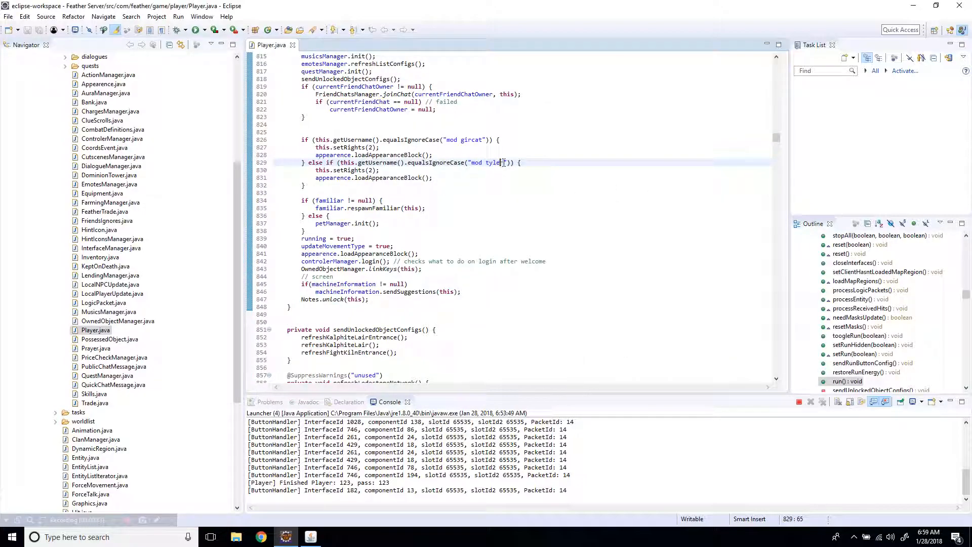
pyautogui.doubleClick(488, 162)
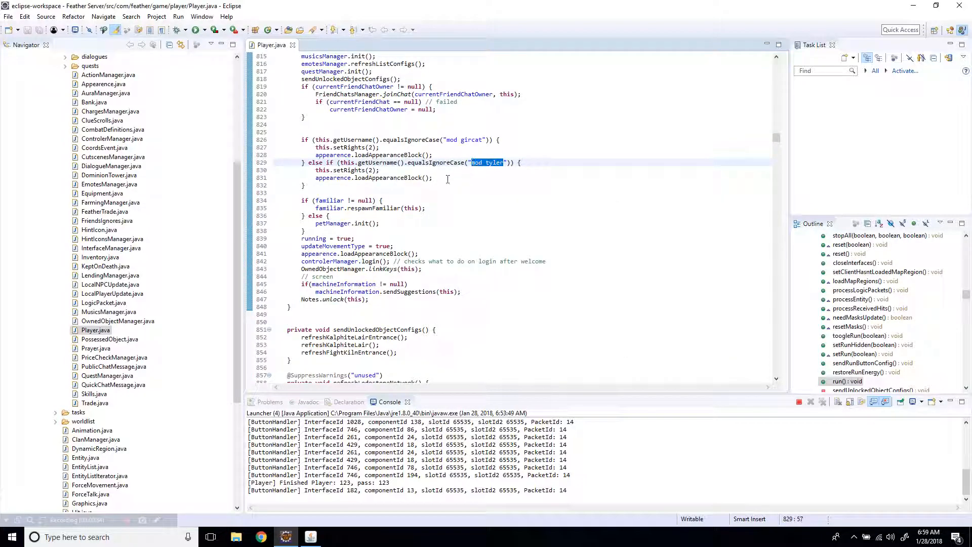
pyautogui.write('123')
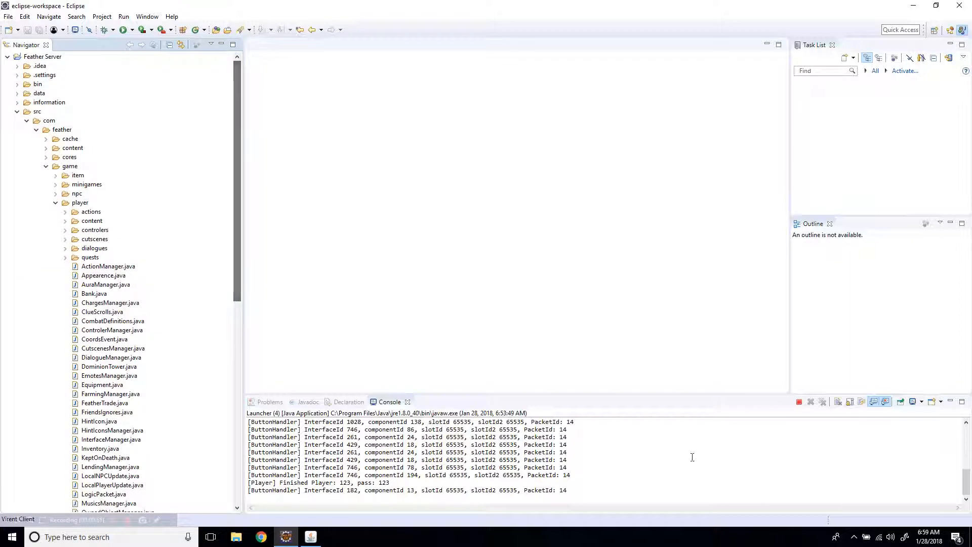
# Terminate the old running Launcher from the Console view
pyautogui.click(924, 402)
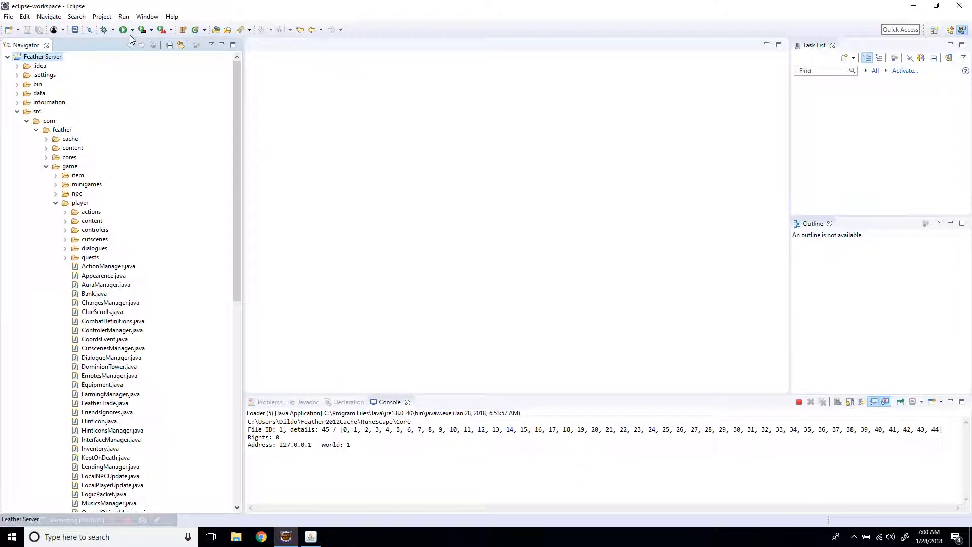
# Run the Launcher to restart the server, then run the Virent Client configuration
pyautogui.click(123, 29)
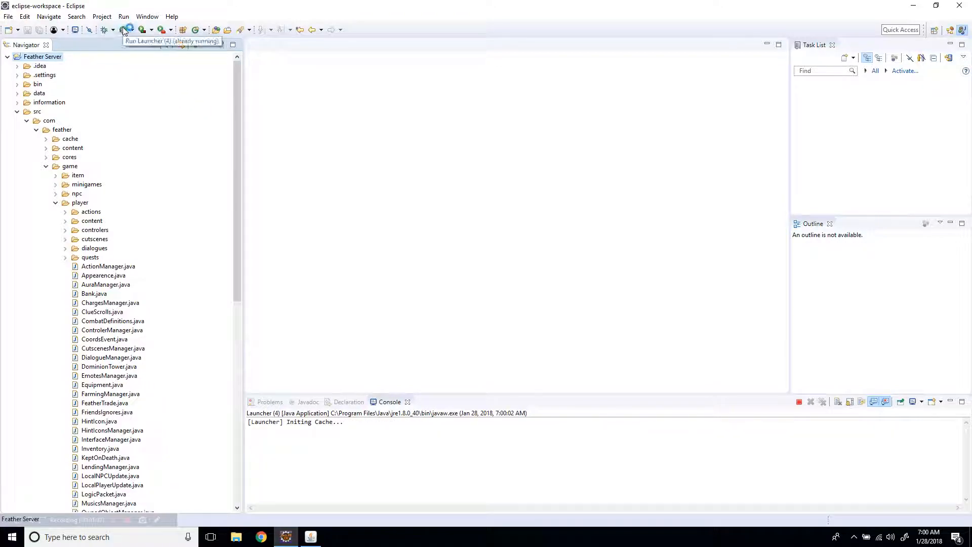
pyautogui.click(131, 30)
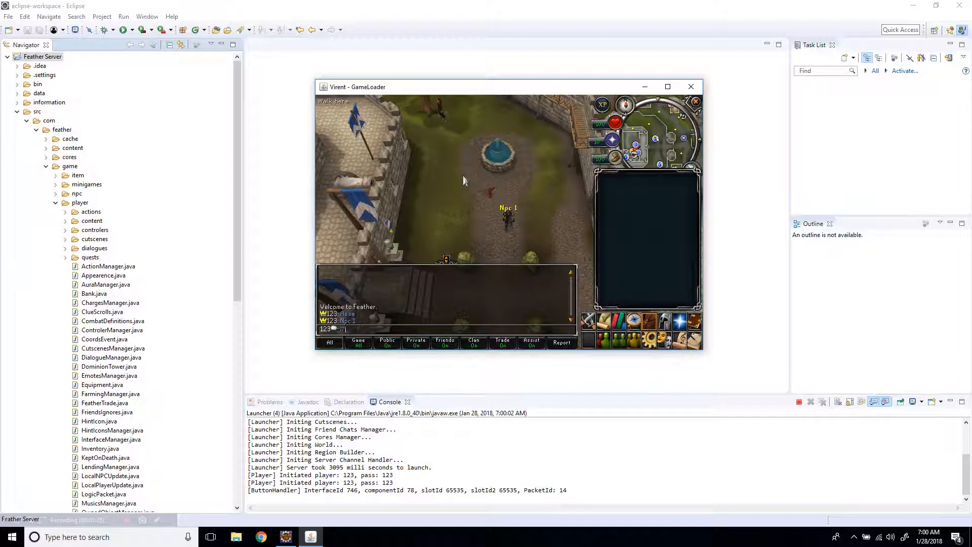
# Walk player 123 across the courtyard and bring up the crate's options menu
pyautogui.click(474, 248)
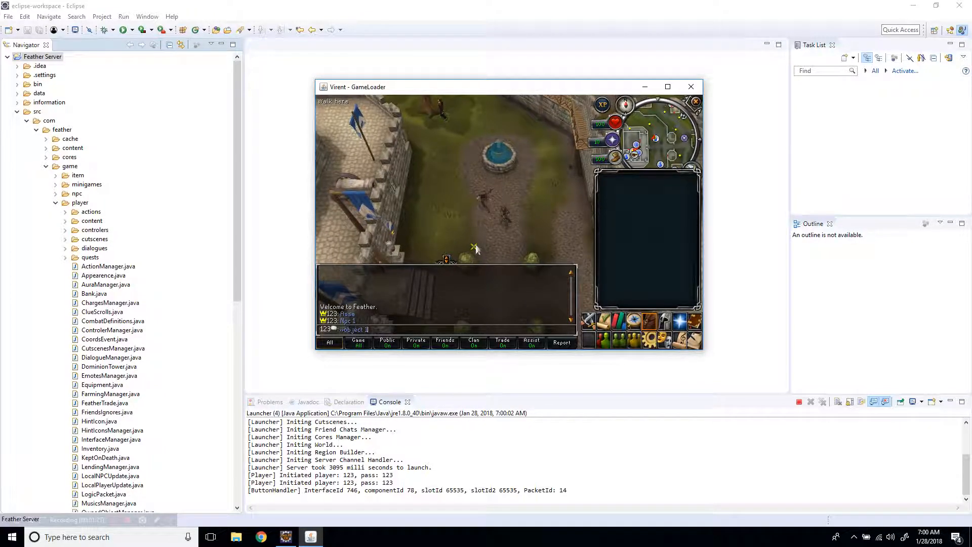
pyautogui.rightClick(474, 251)
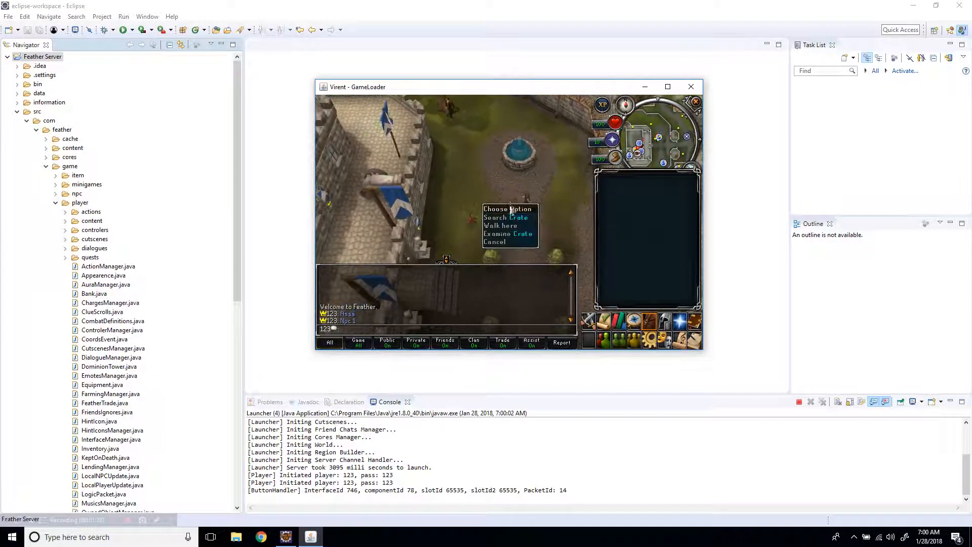